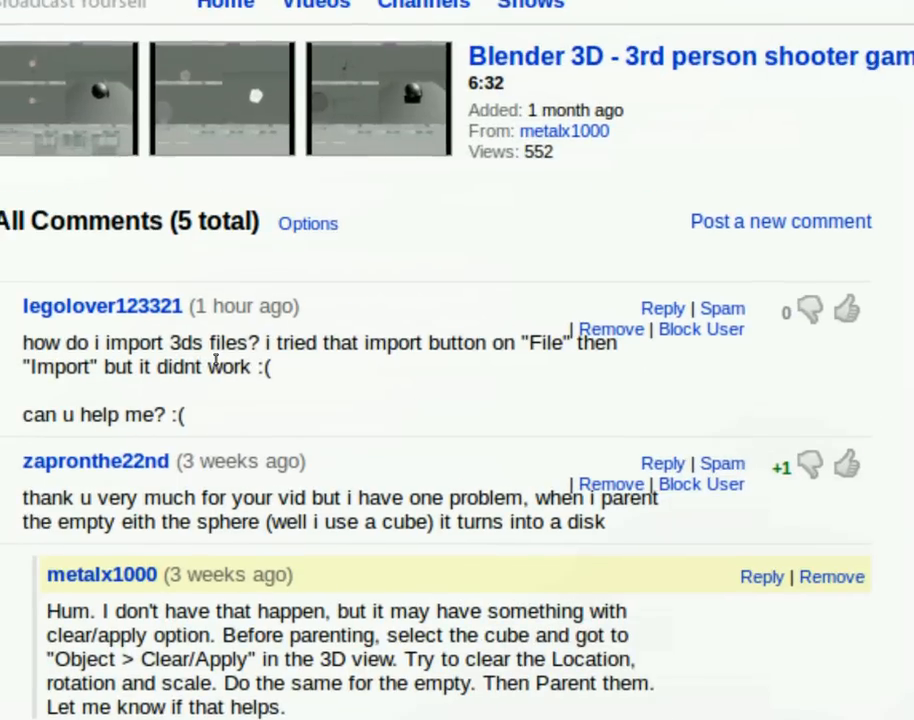
Scroll the Artist-3D household models list to reach the Kitchen (.3ds) model thumbnail
scroll(up, 3)
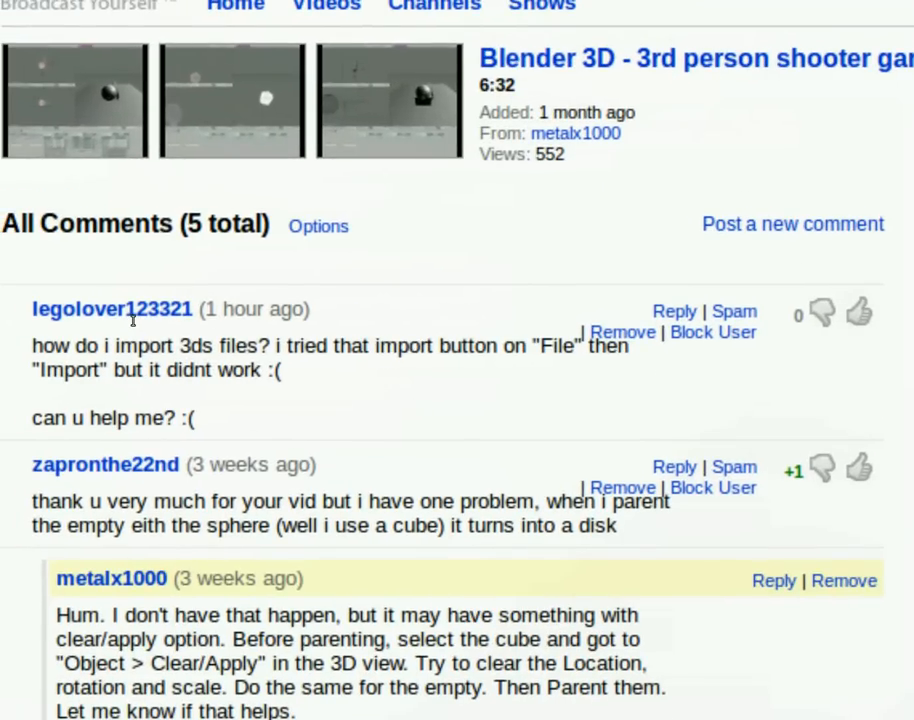
mouse_move(178, 358)
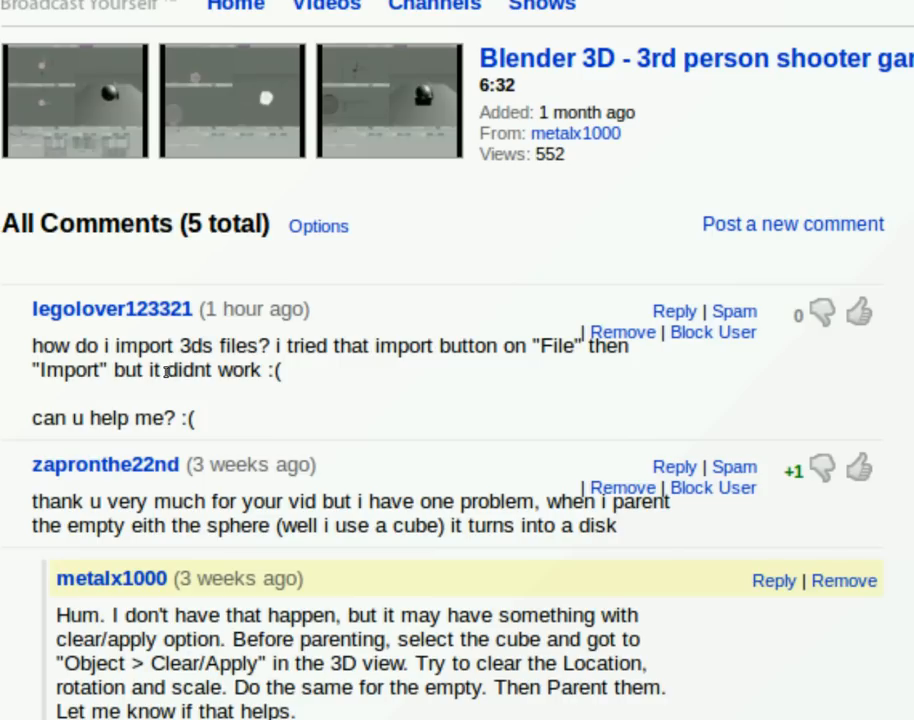
mouse_move(165, 371)
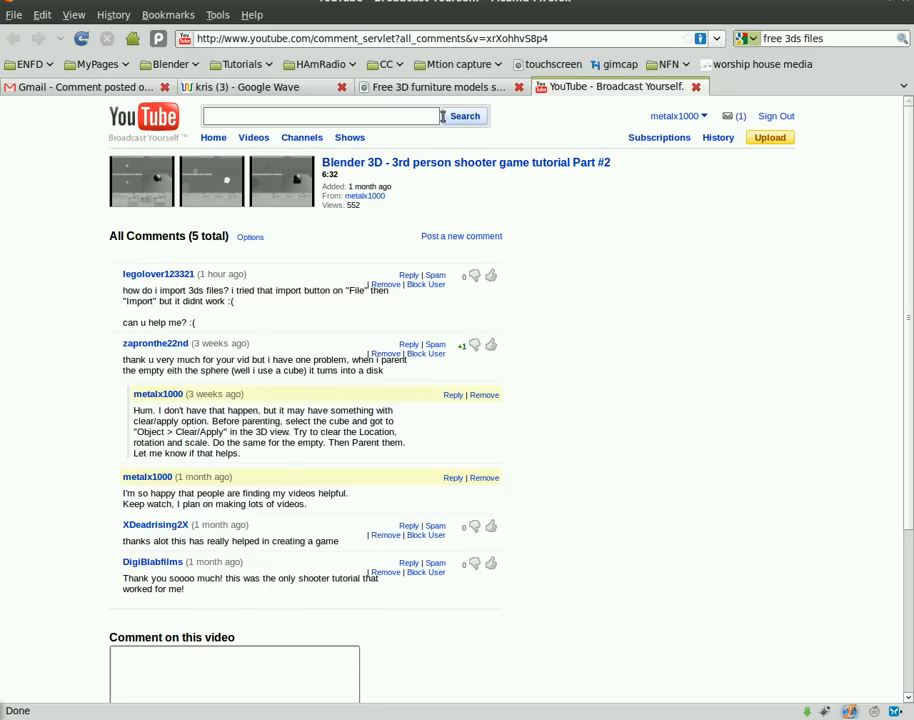
mouse_move(415, 88)
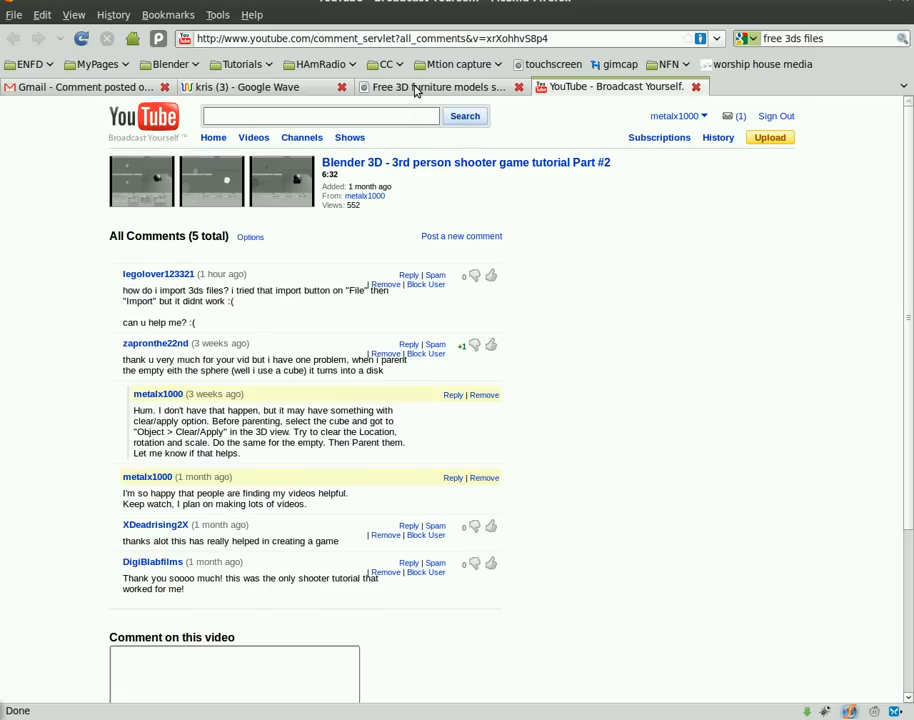
mouse_move(752, 28)
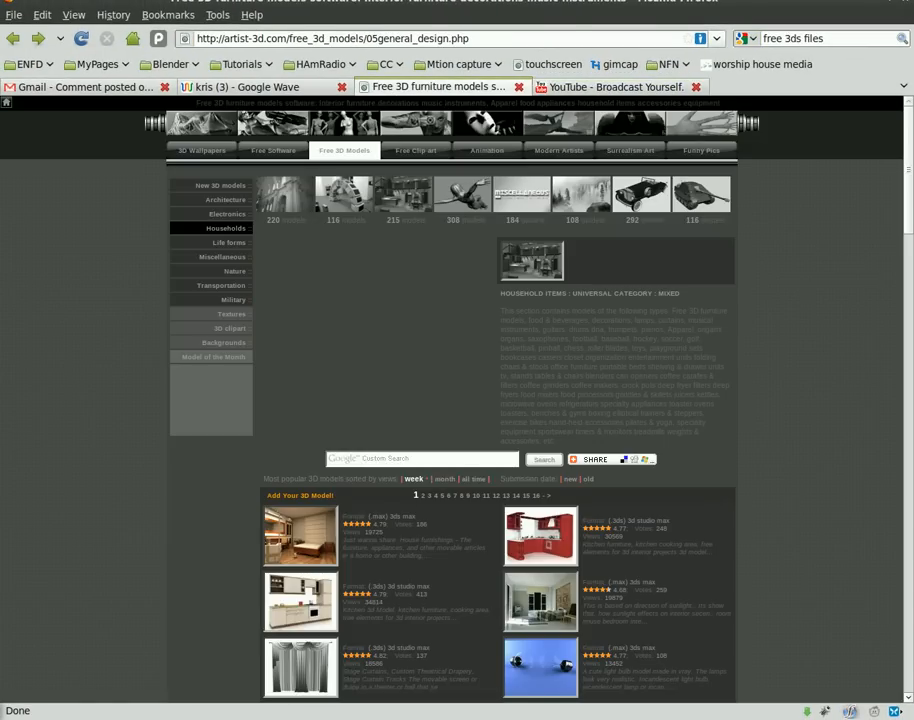
scroll(down, 3)
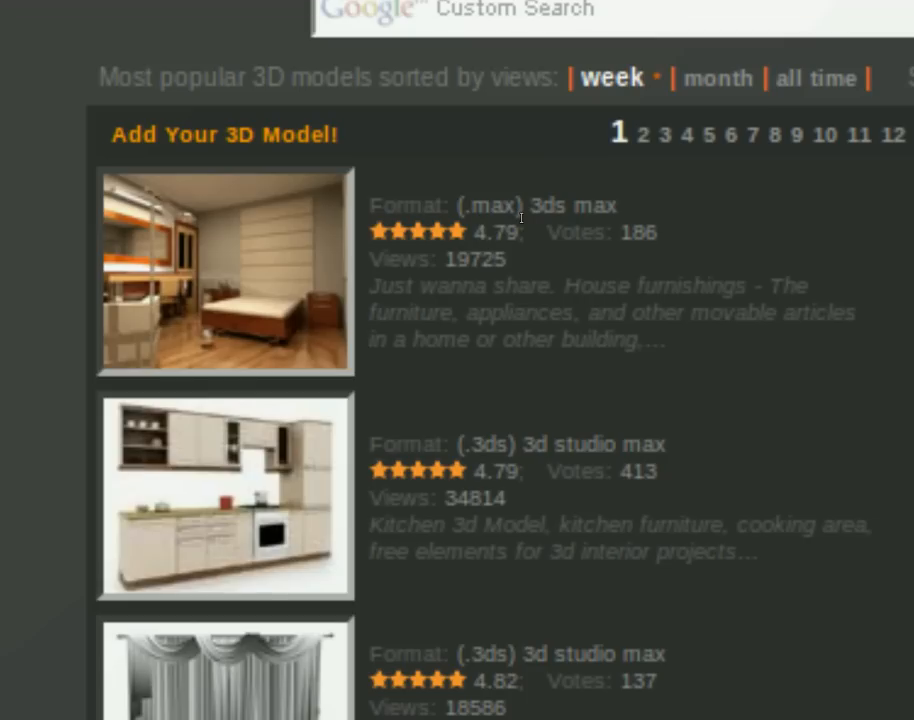
mouse_move(314, 482)
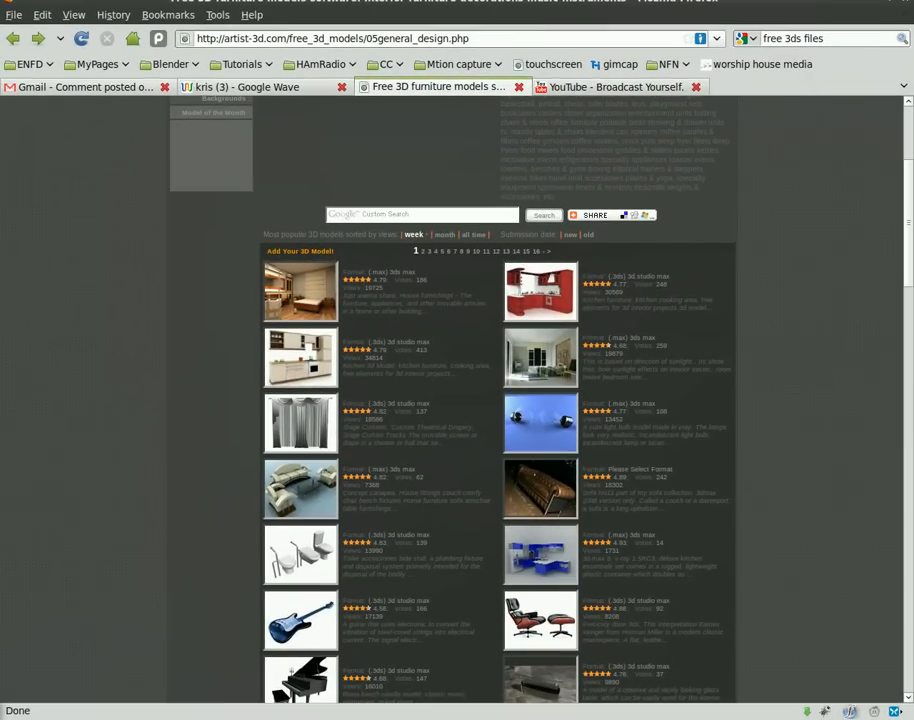
mouse_move(311, 365)
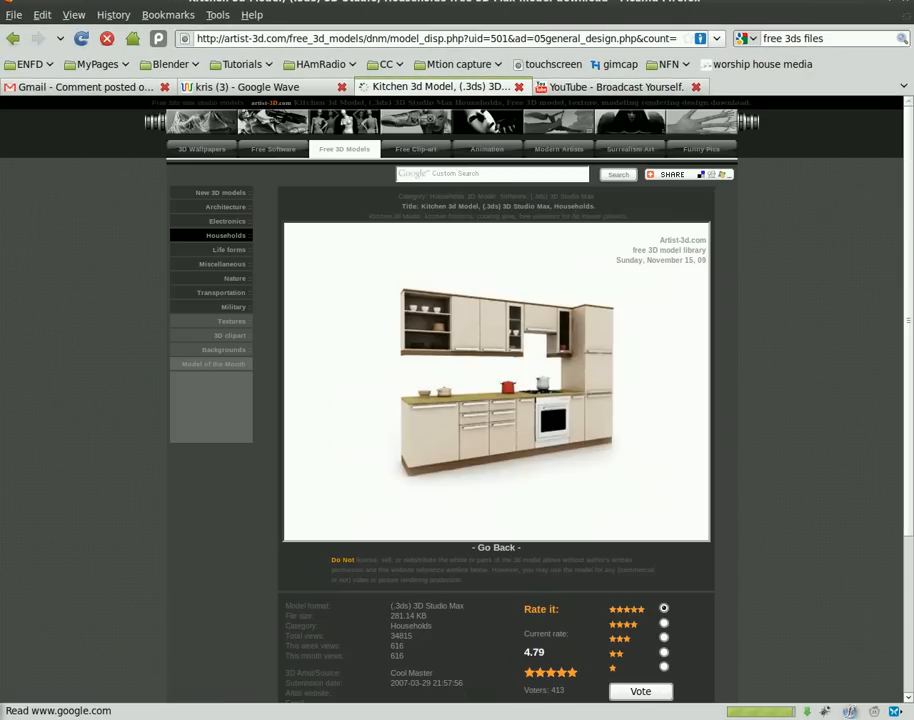
Switch to the Artist-3D tab and scroll down to the 'Download ZIP or RAR' link
click(107, 38)
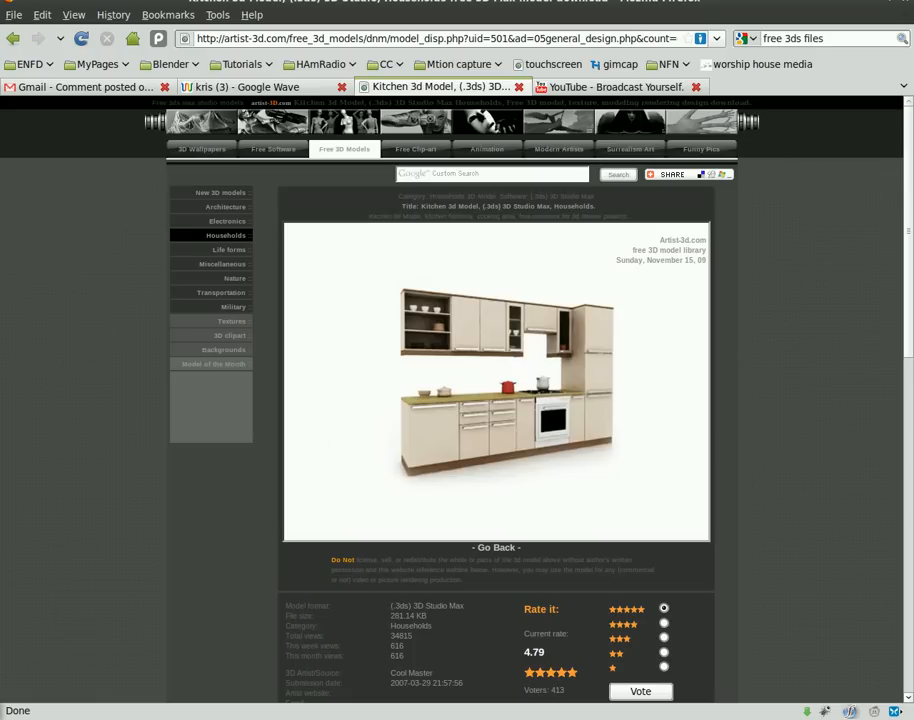
mouse_move(769, 444)
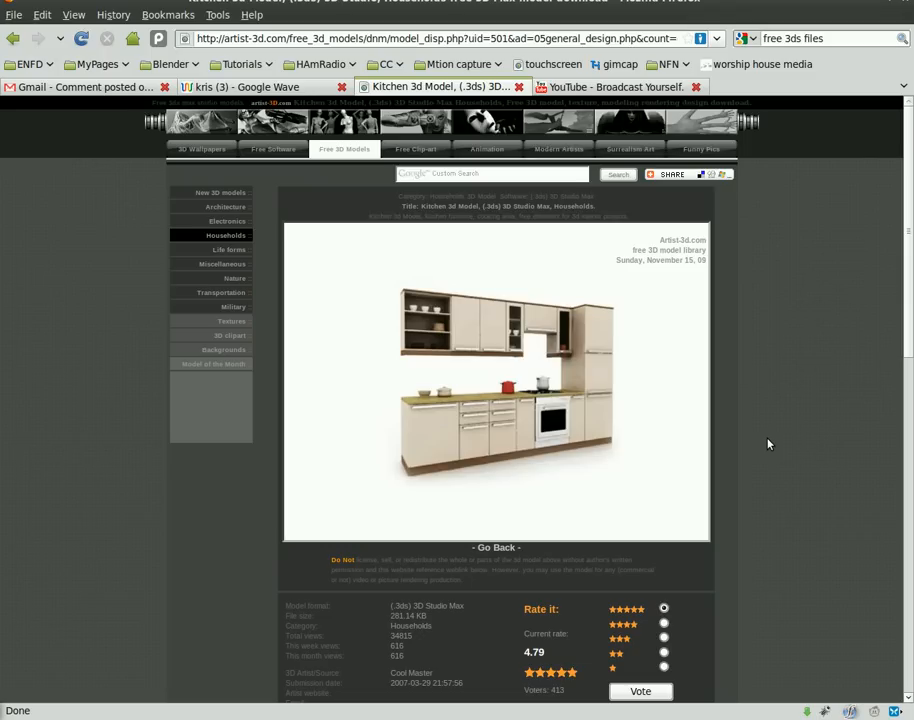
scroll(down, 3)
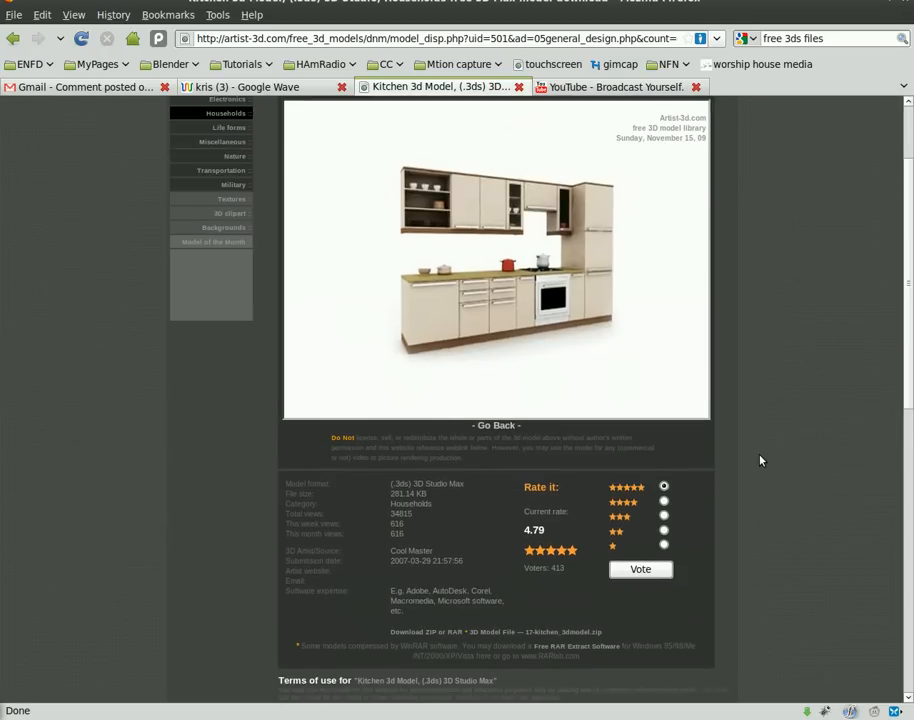
scroll(down, 3)
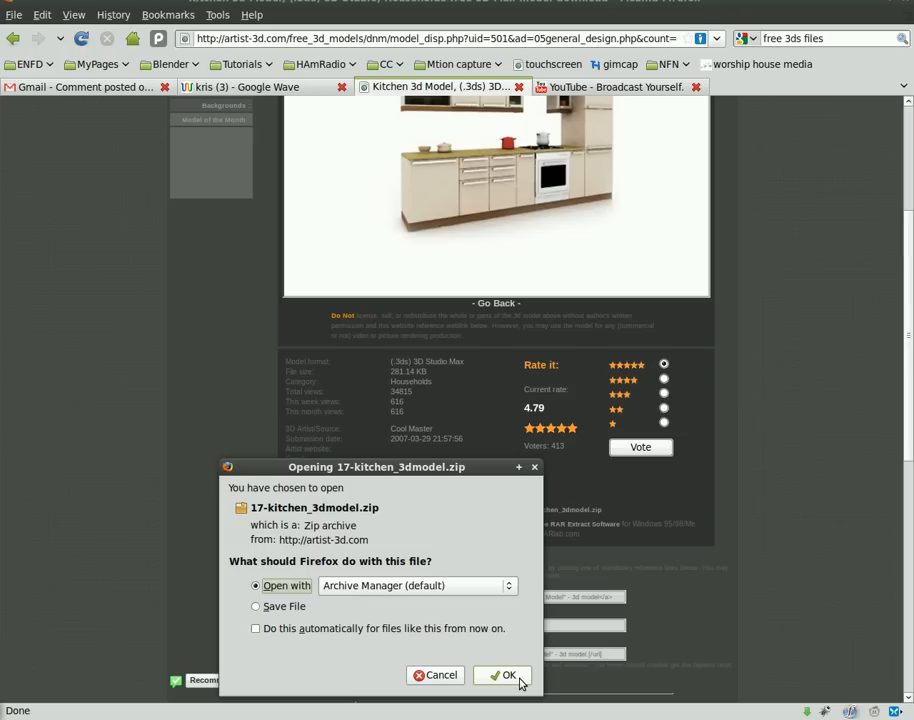
Extract Kitchen.3DS from 17-kitchen_3dmodel.zip to the Desktop and dismiss the completion notice
click(502, 674)
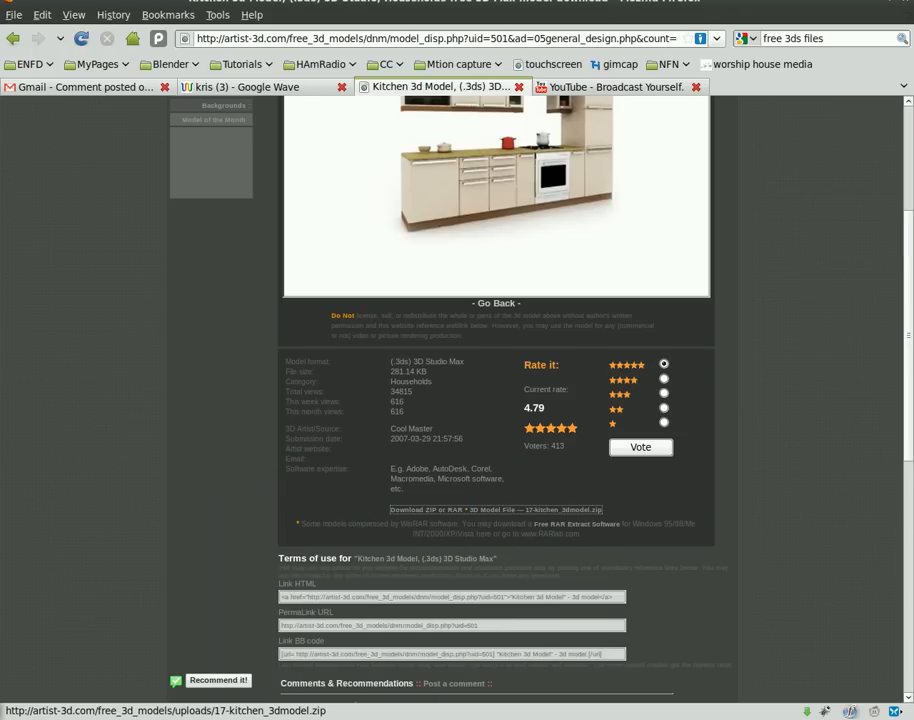
click(495, 509)
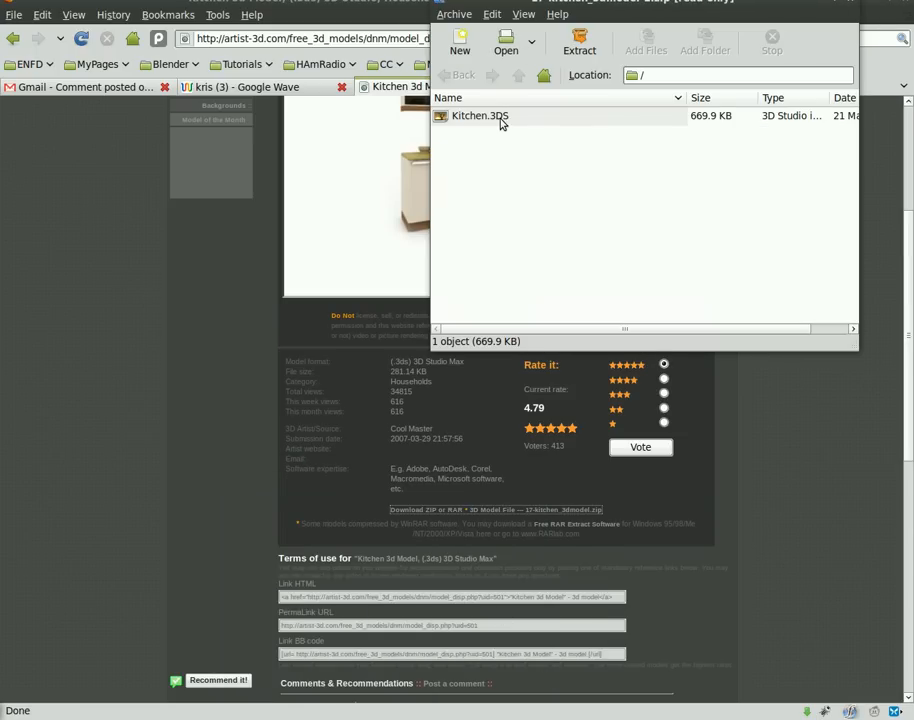
click(578, 43)
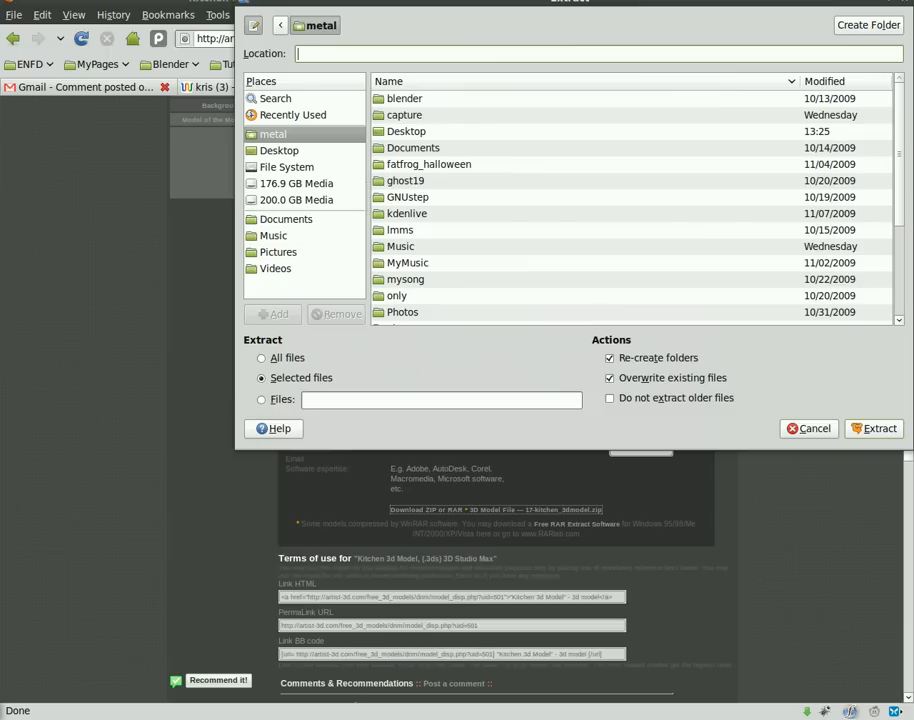
mouse_move(791, 472)
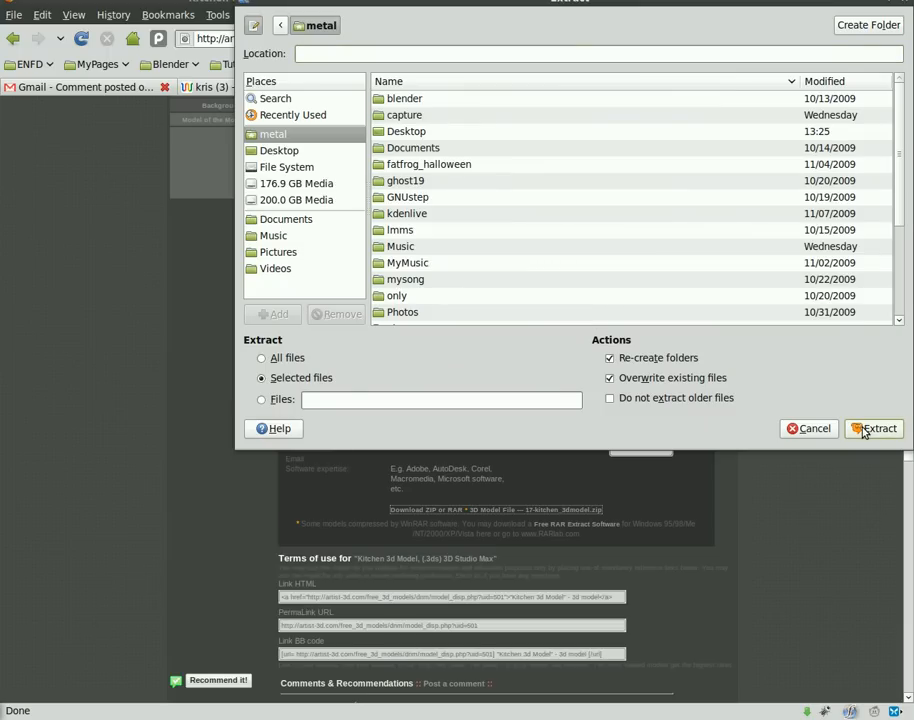
mouse_move(872, 428)
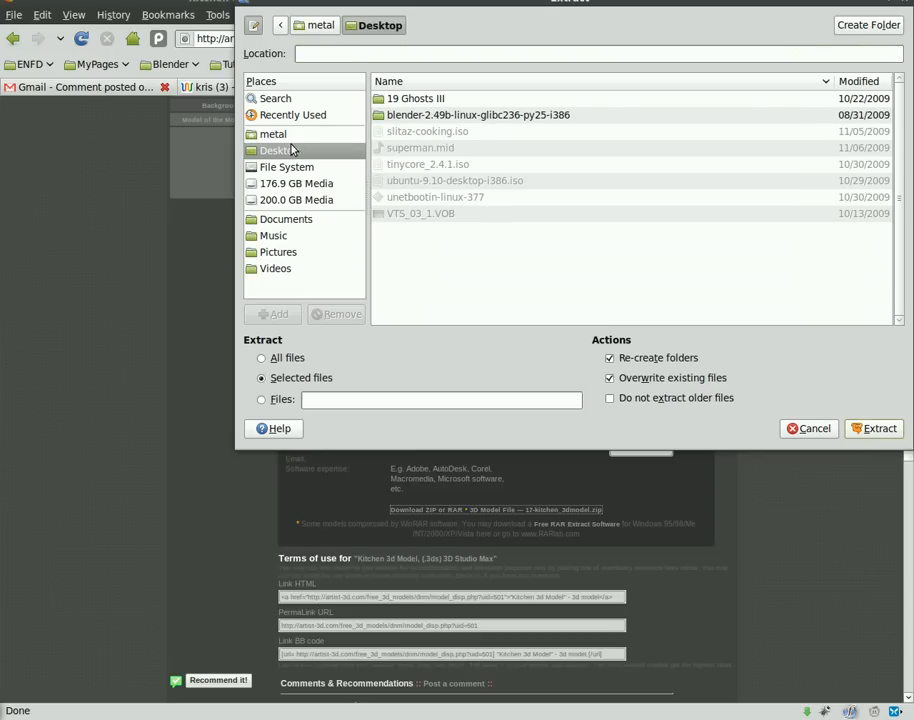
click(872, 428)
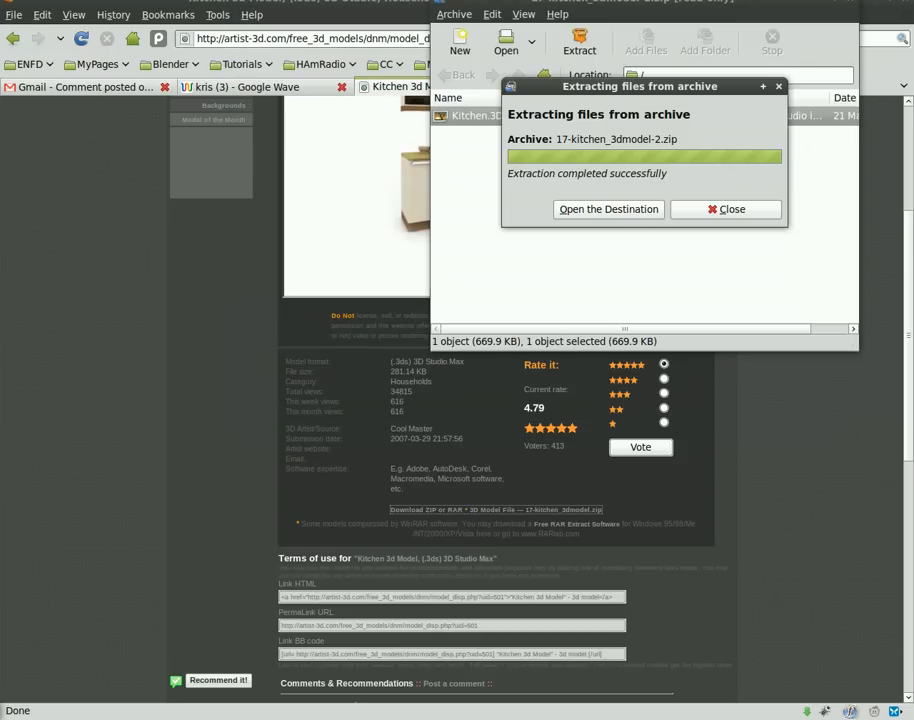
click(725, 209)
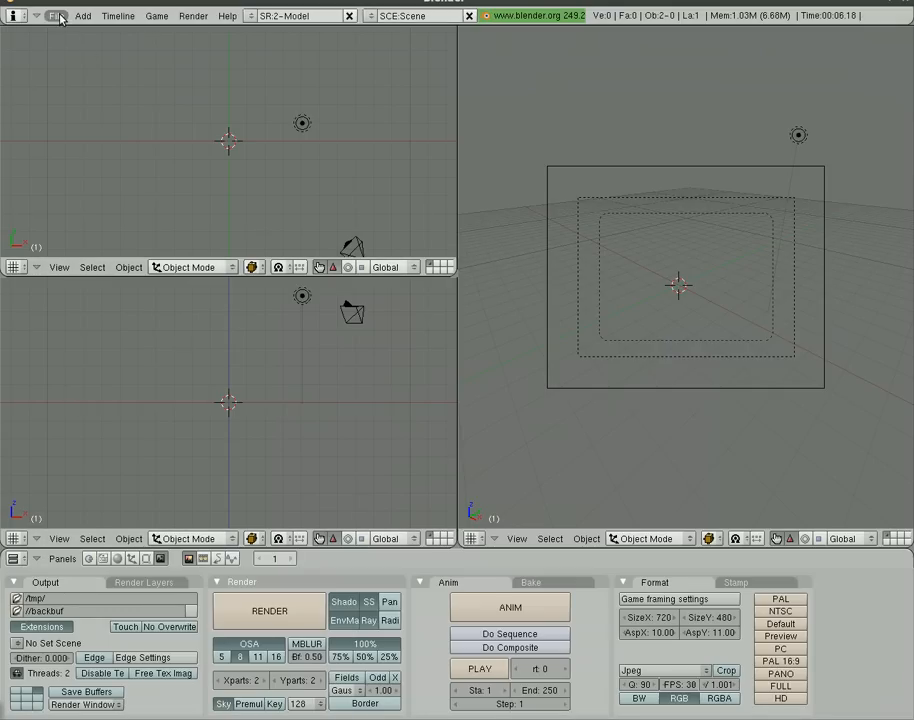
Import Kitchen.3DS via File > Import > 3D Studio (.3ds) with Size Constraint 10.00
click(56, 16)
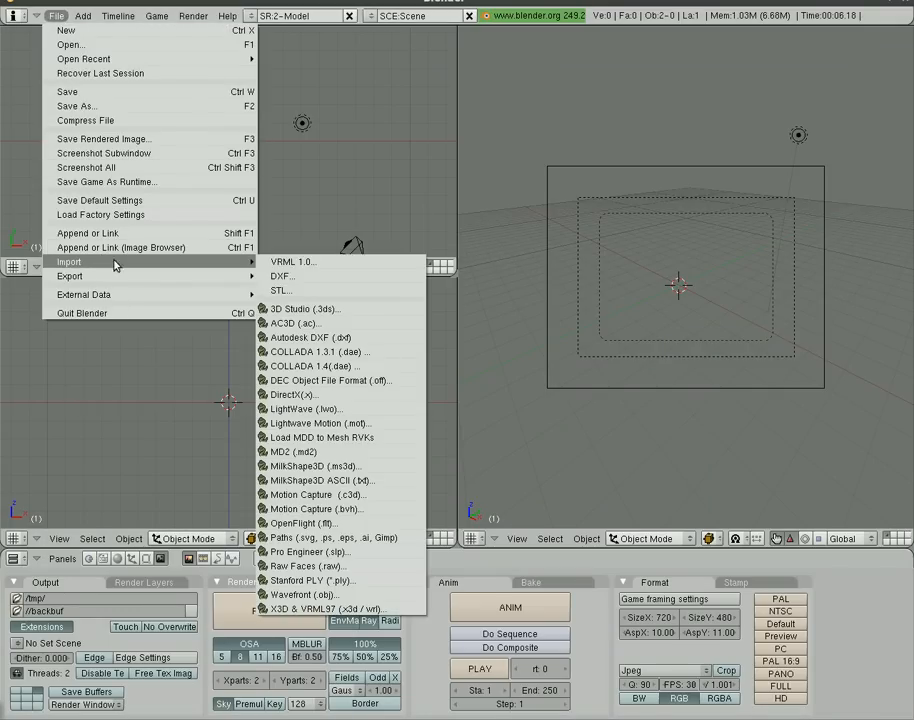
click(305, 308)
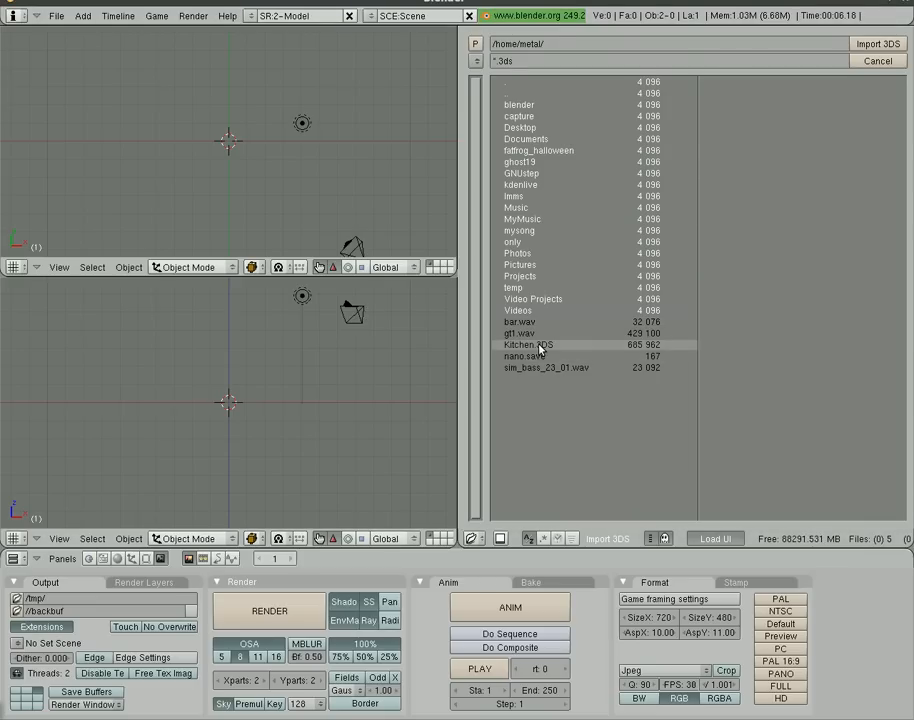
click(527, 344)
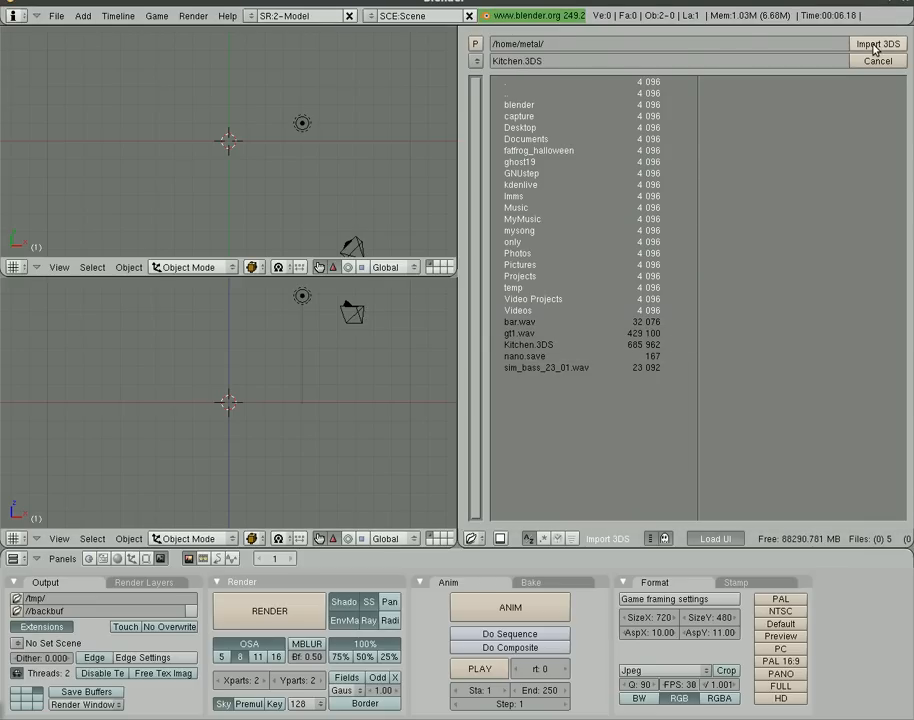
click(877, 43)
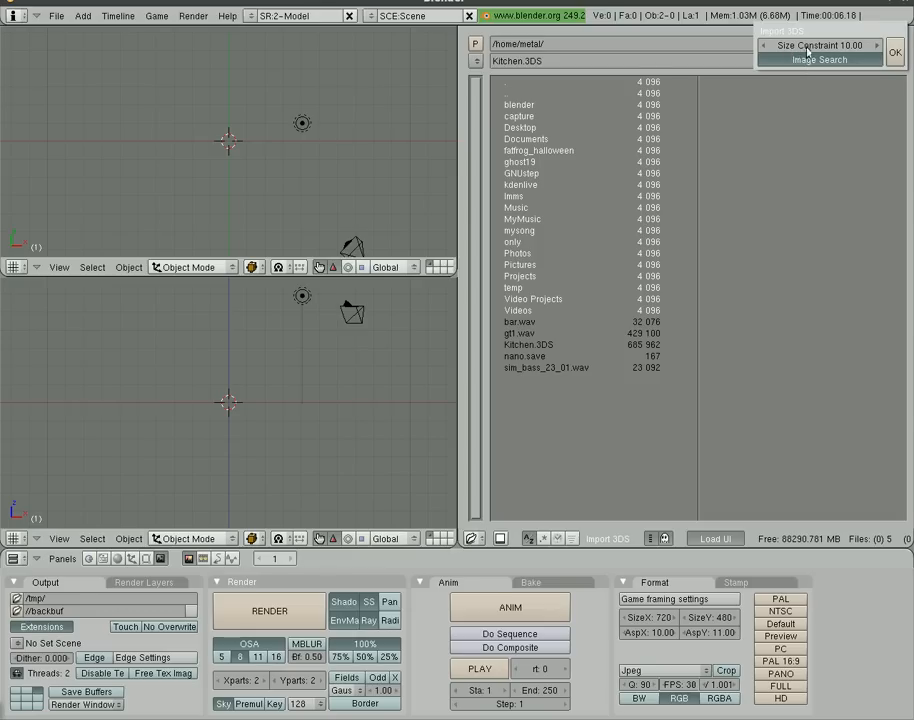
mouse_move(820, 46)
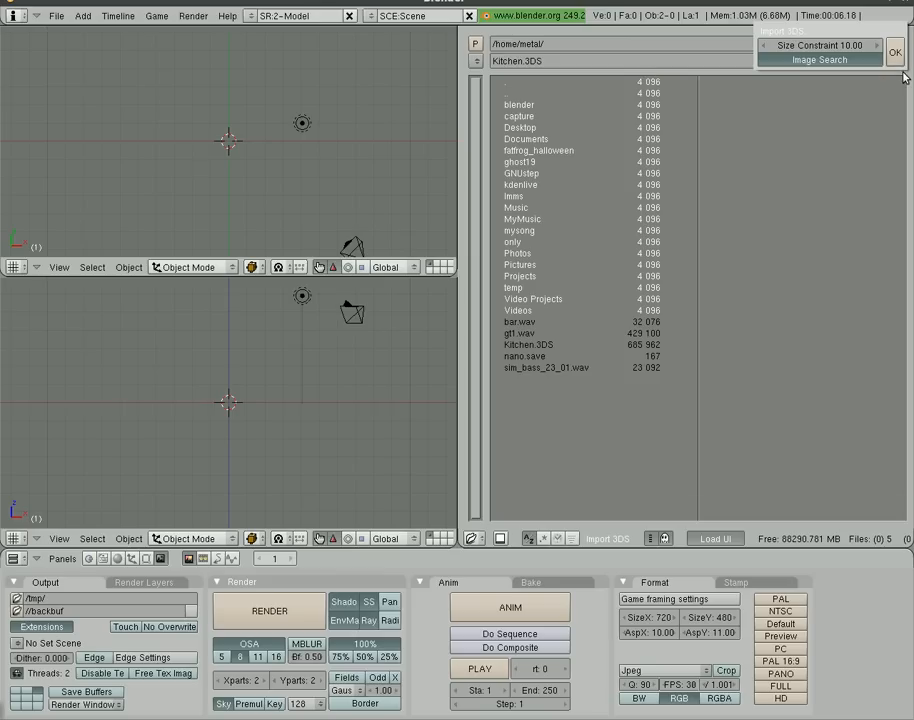
mouse_move(895, 52)
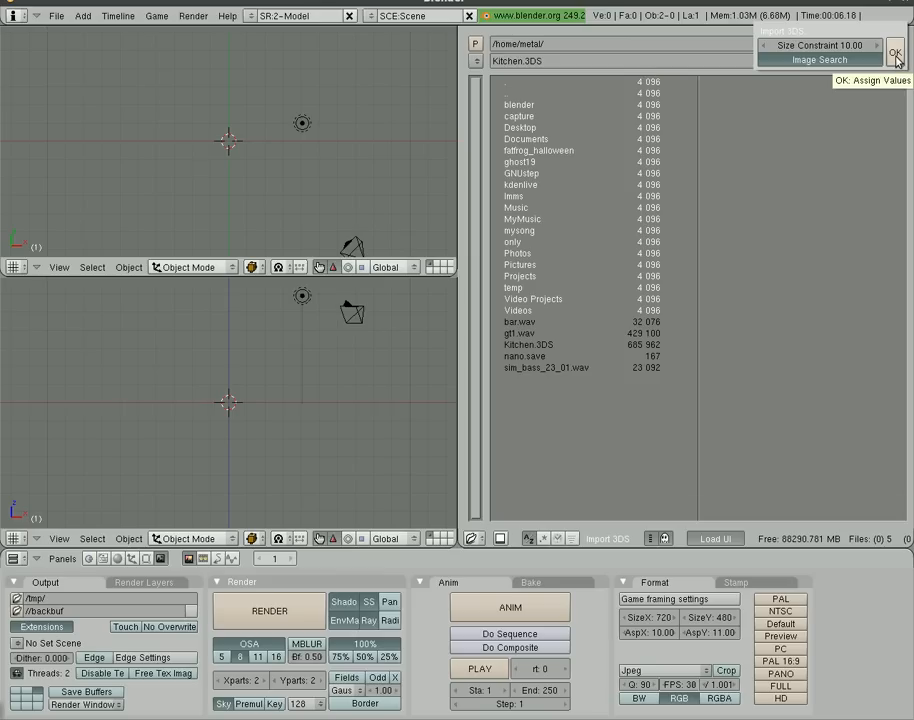
click(895, 53)
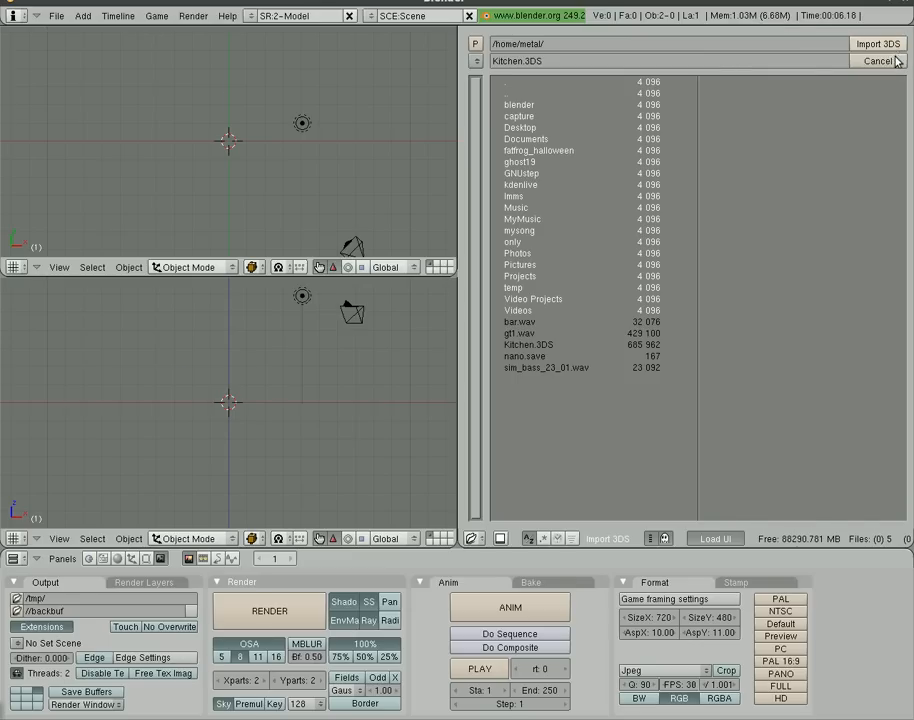
click(877, 43)
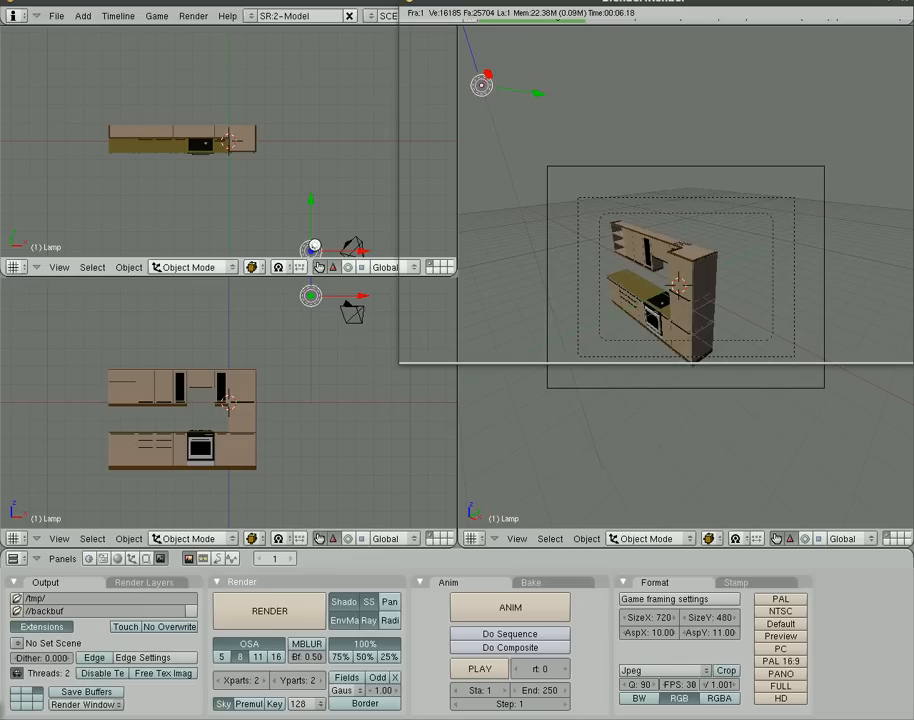
Render the imported kitchen against the blue sky, then close the Blender:Render window
click(270, 610)
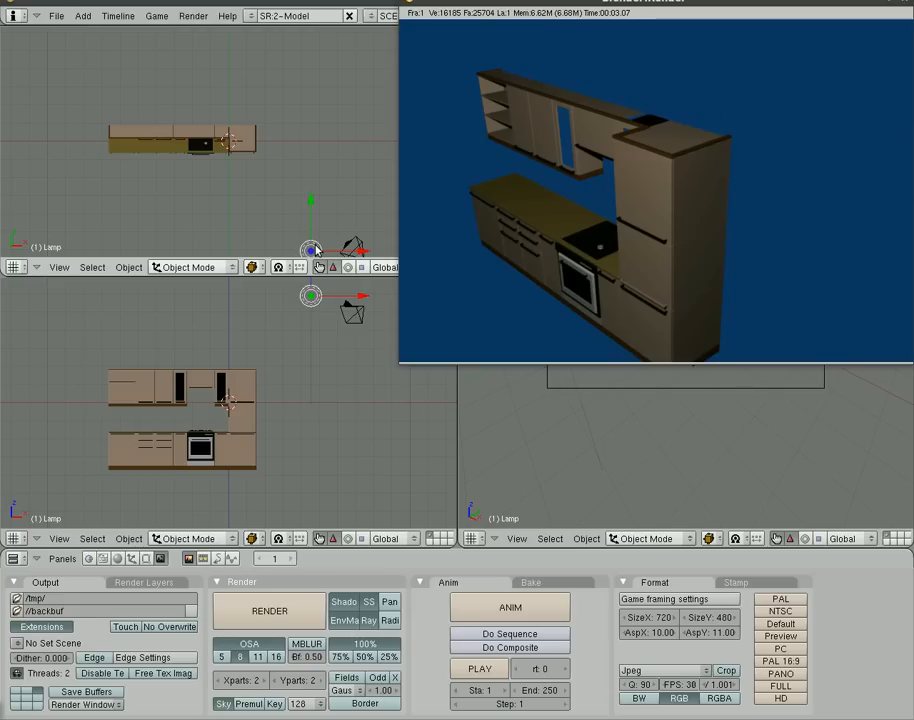
mouse_move(537, 91)
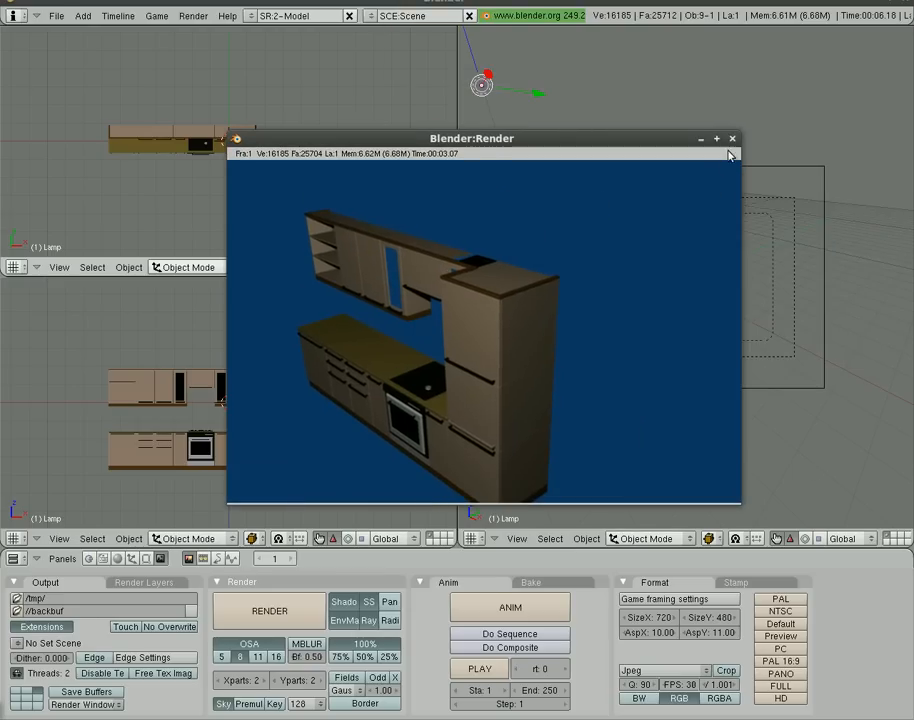
click(731, 138)
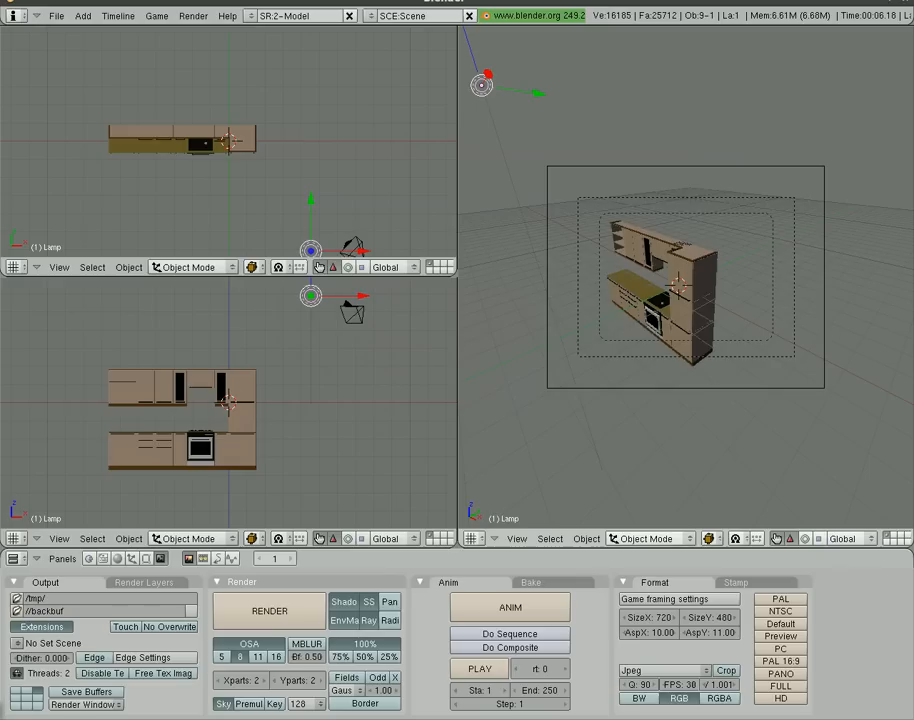
mouse_move(418, 248)
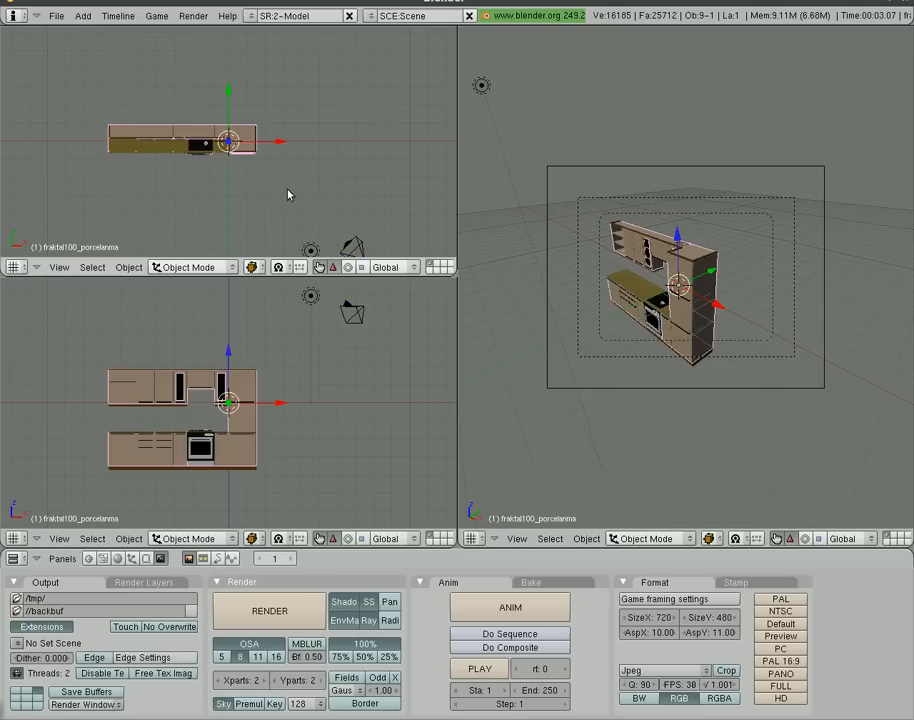
mouse_move(90, 106)
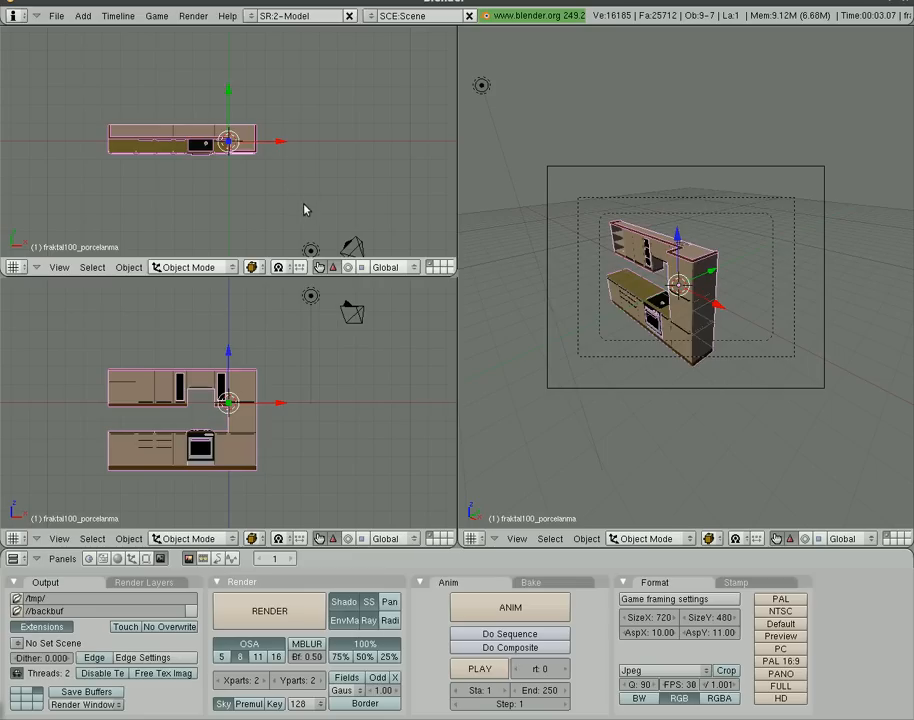
Scale the selected kitchen down to about 0.26 of its size toward the pivot
key(s)
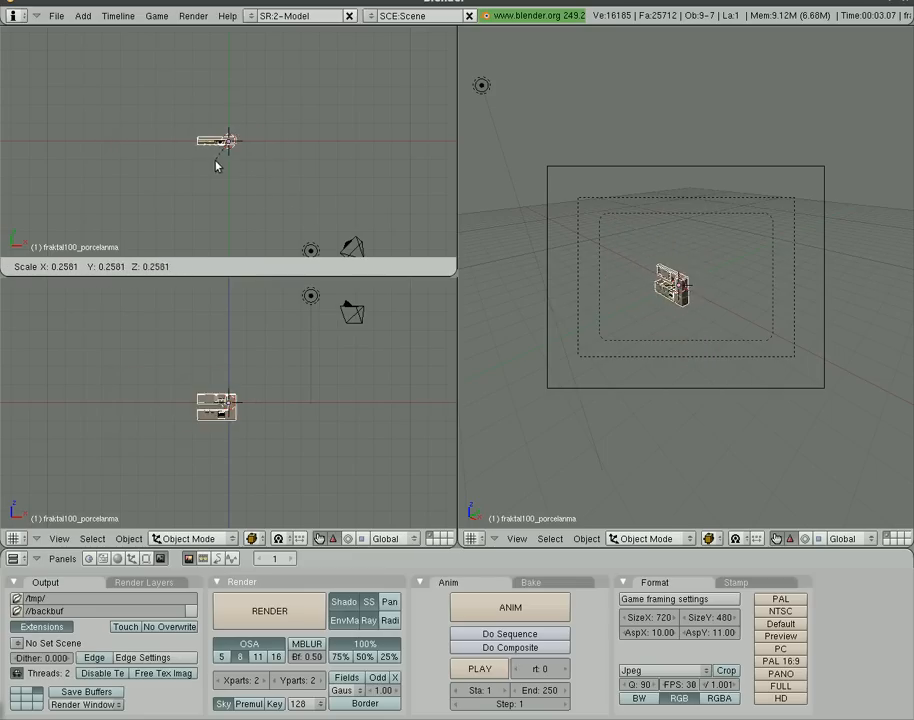
mouse_move(230, 147)
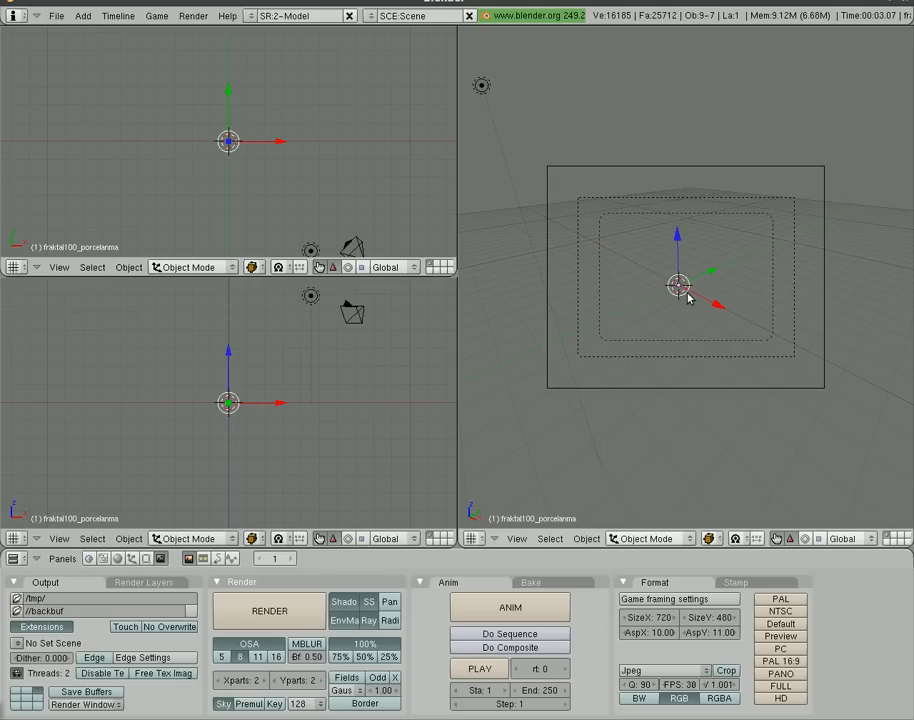
Confirm the drastic scale-down of the kitchen before grabbing it to move
click(269, 610)
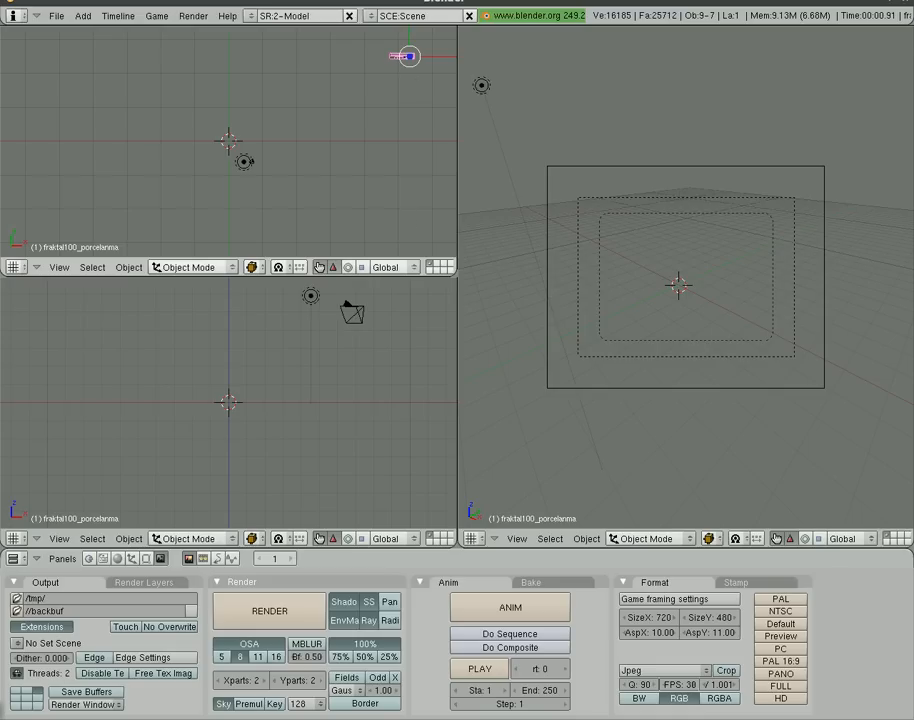
mouse_move(407, 95)
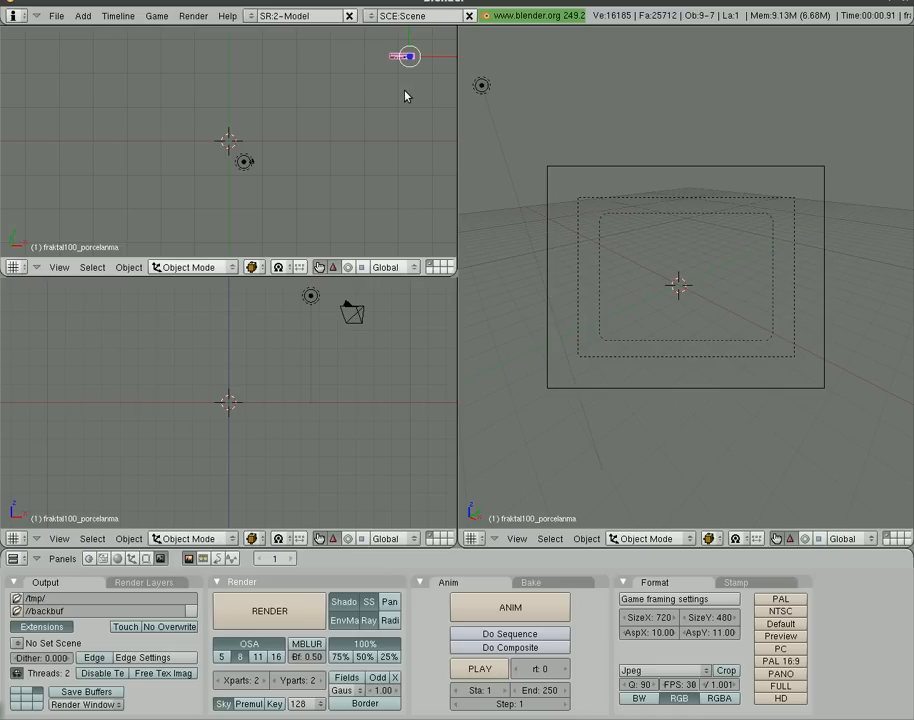